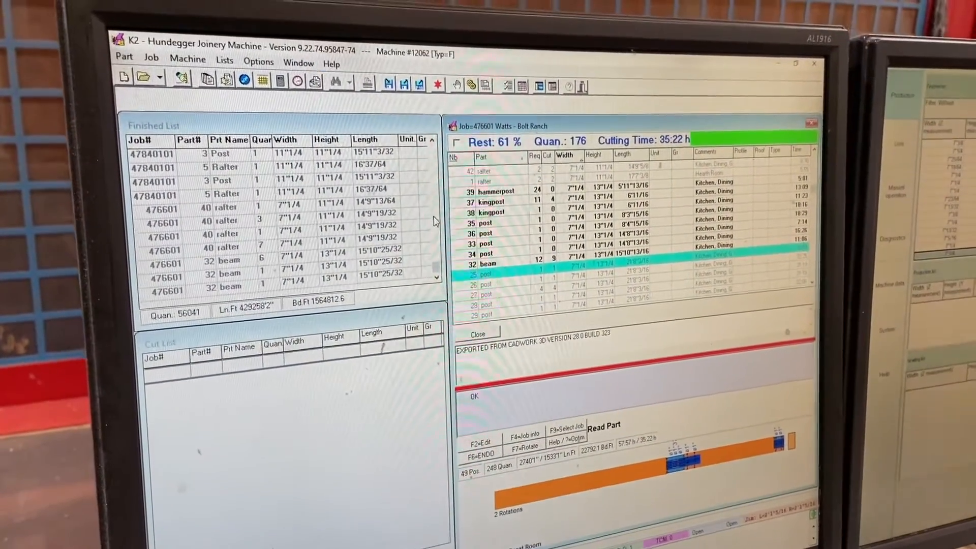
Launch the Diagnose_VNC test from the Help menu to connect to 10.92.33.15:5900
{"action": "left_click", "coordinate": [318, 69]}
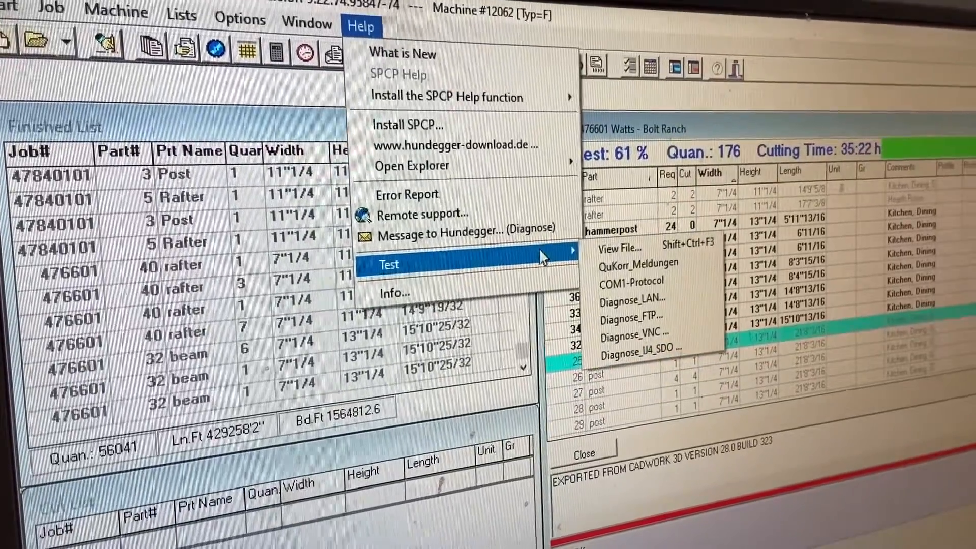
{"action": "left_click", "coordinate": [634, 332]}
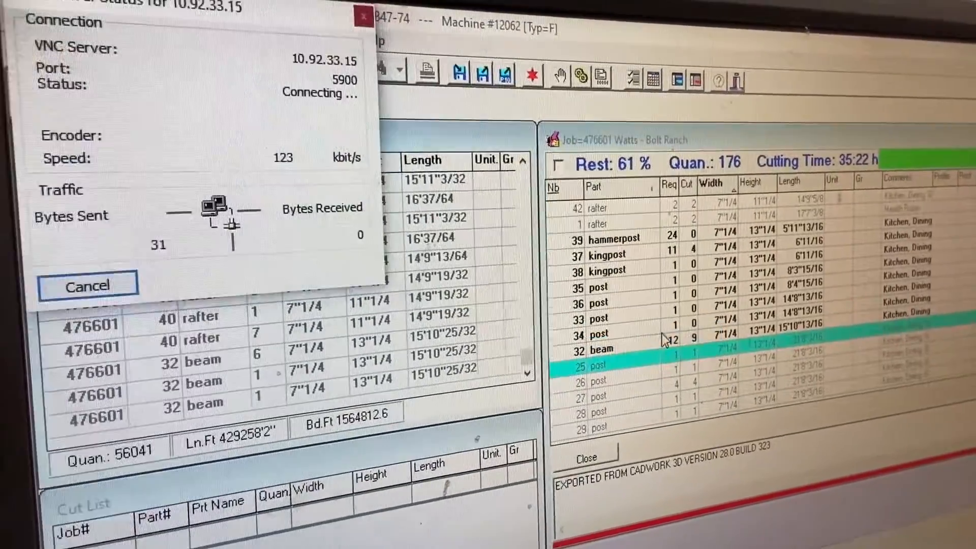